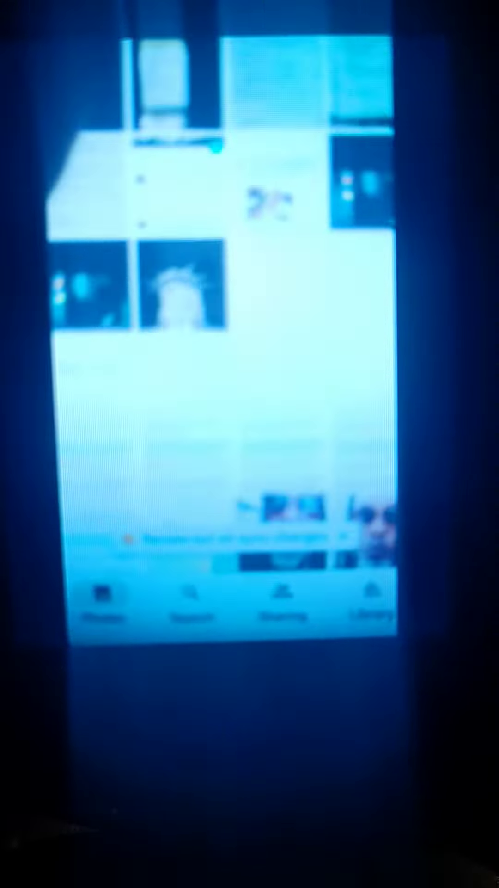
scroll(down, 3)
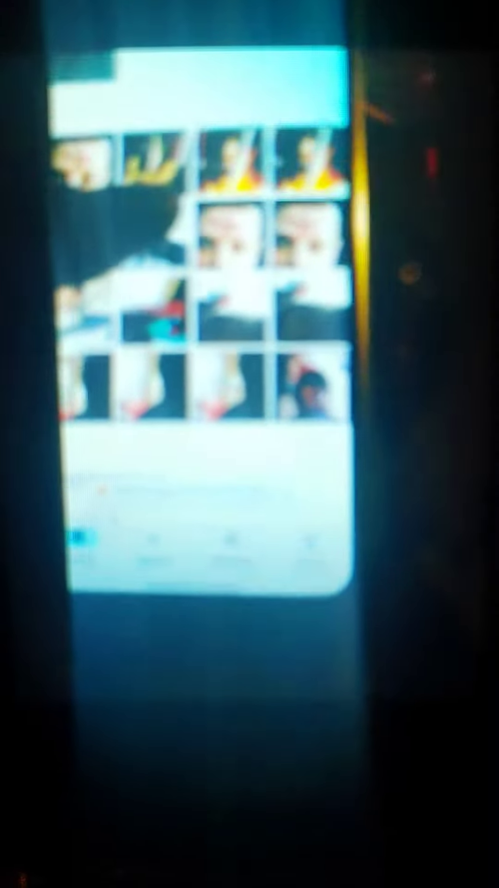
scroll(up, 3)
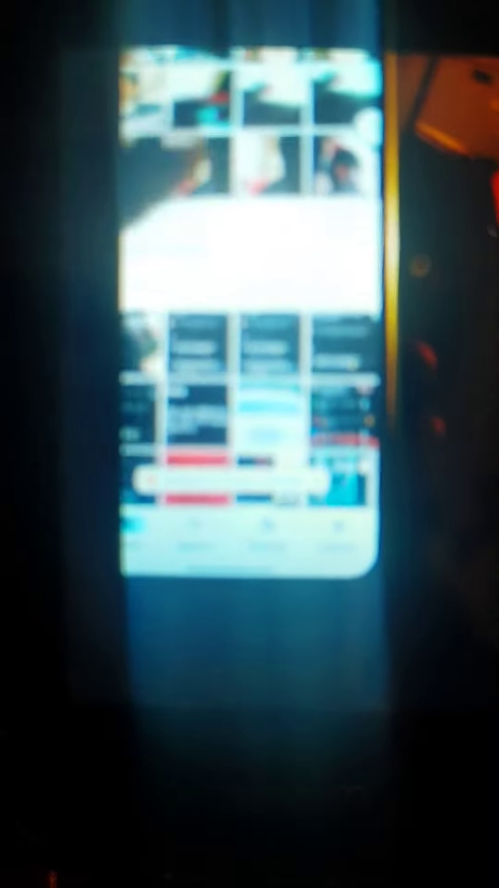